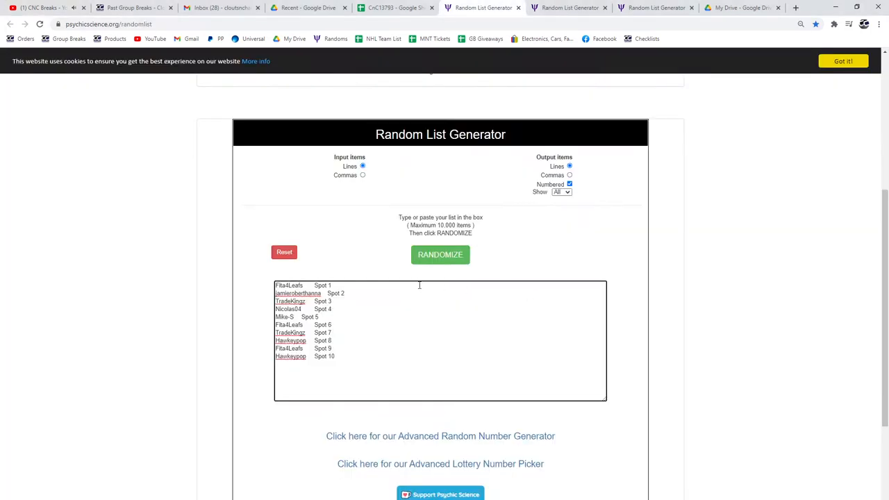
Shuffle the participants-and-spots list twice and select the numbered output for copying
left_click(439, 254)
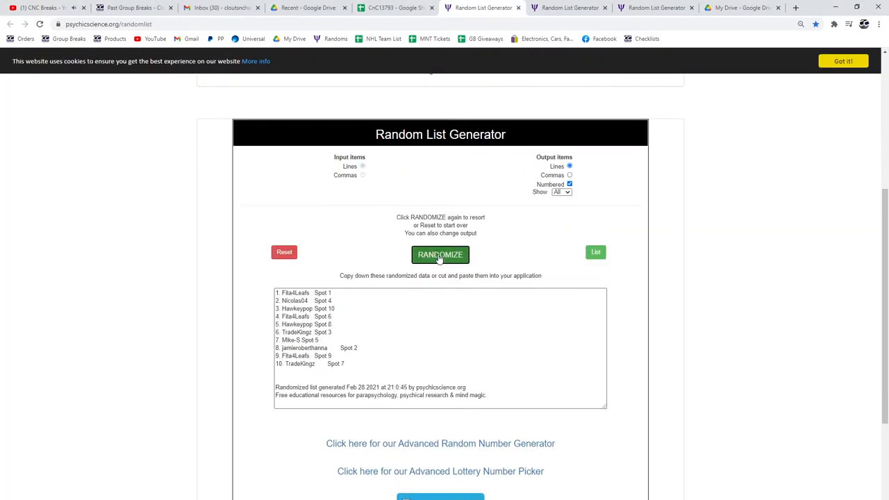
left_click(439, 255)
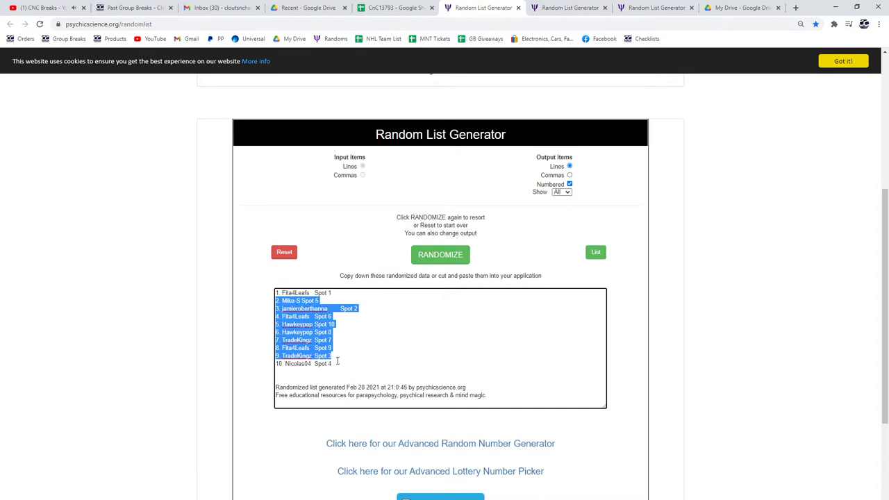
left_click(396, 9)
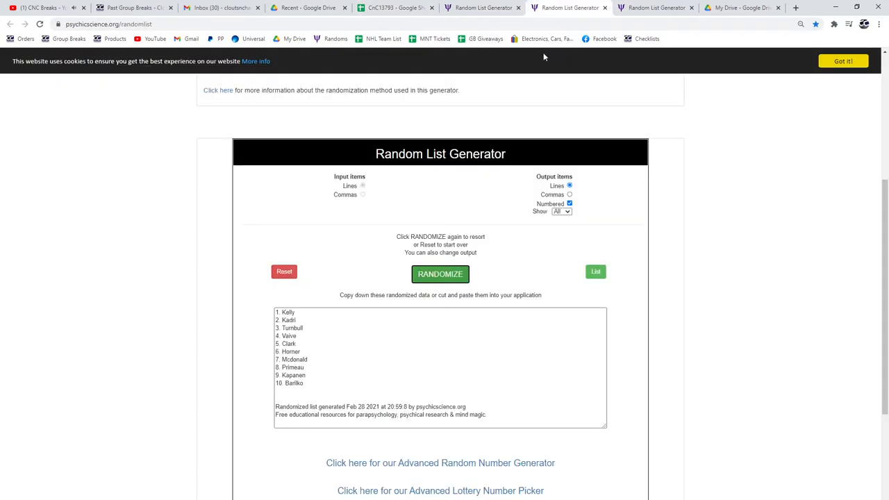
Shuffle the base player list and copy its output for column C
left_click(439, 273)
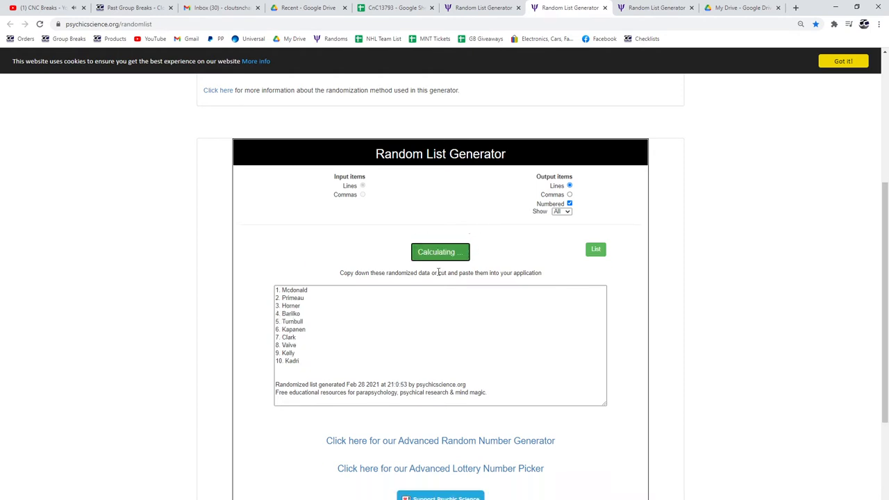
left_click(440, 252)
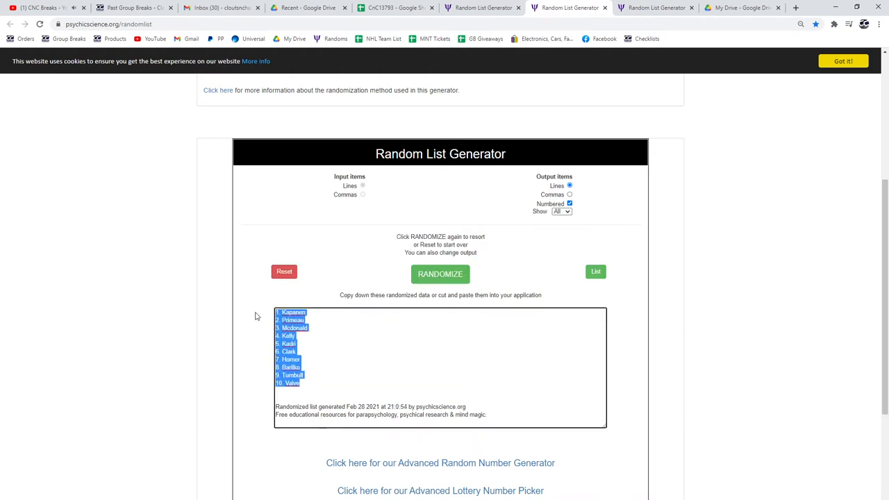
left_click(393, 8)
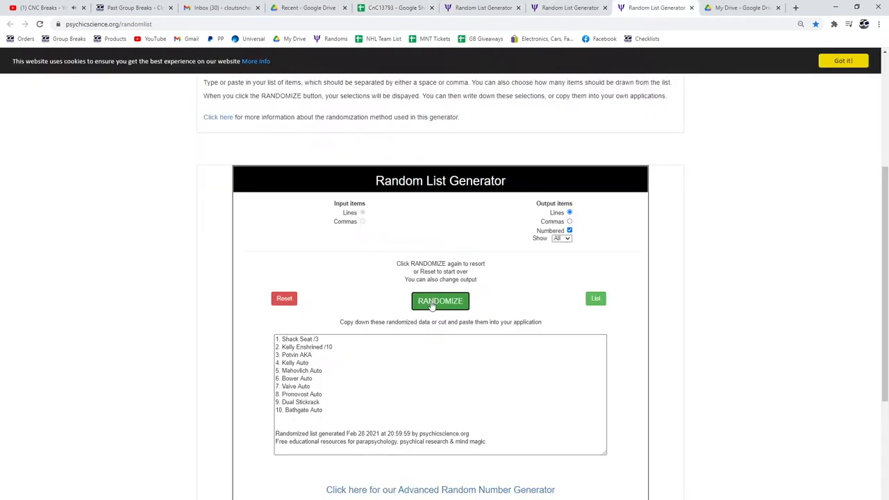
Shuffle the hit player list twice and place it in column D starting at D1
left_click(439, 300)
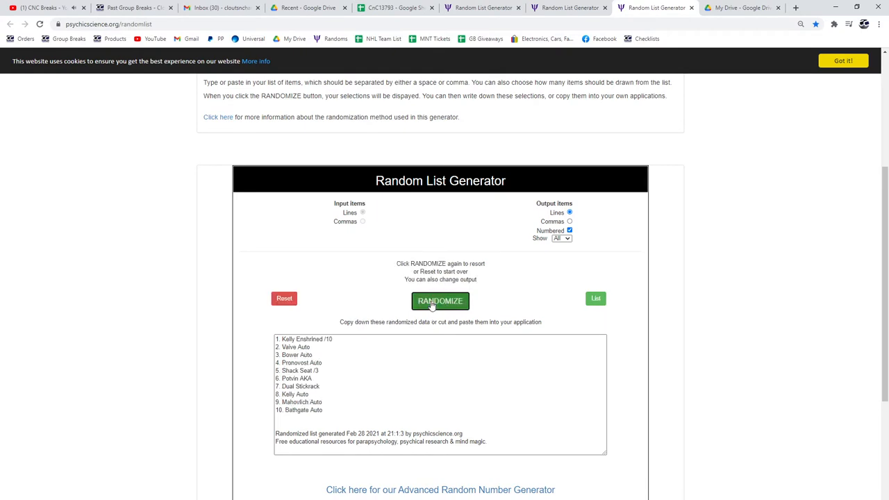
left_click(440, 300)
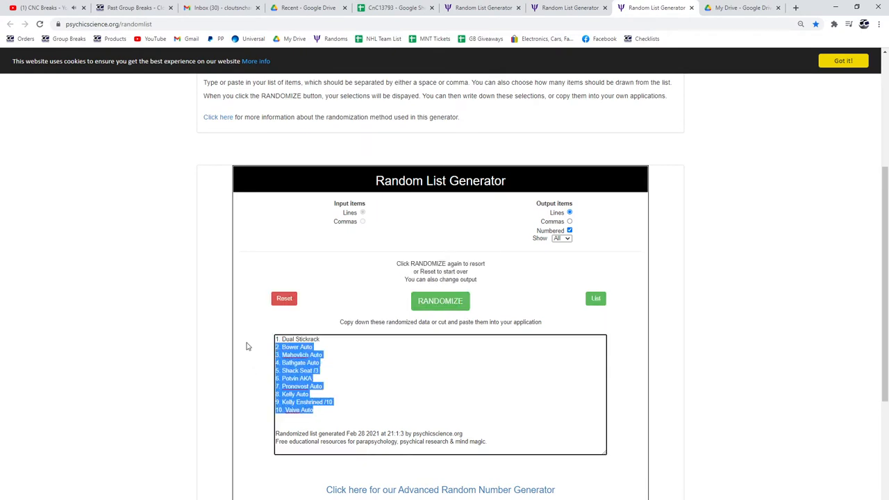
left_click(395, 9)
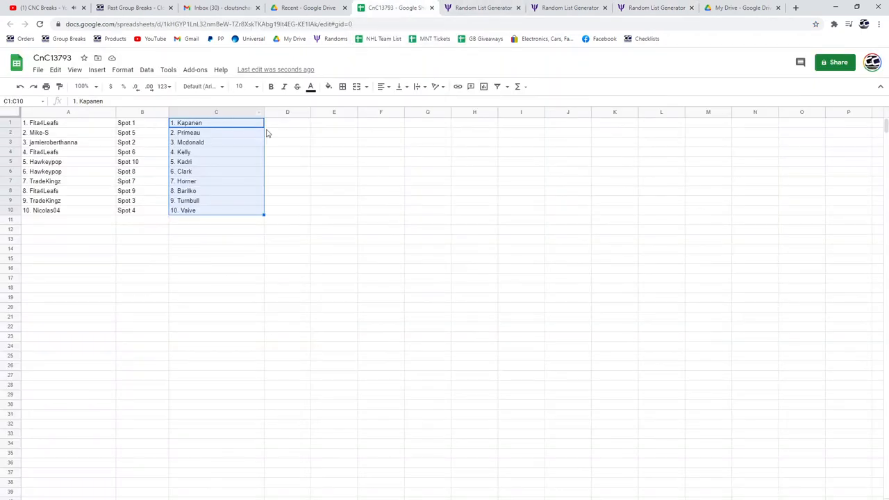
left_click(294, 122)
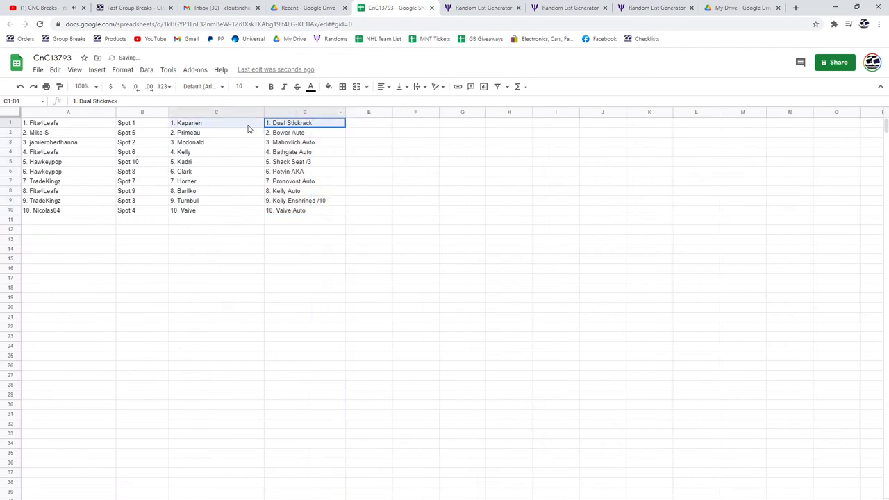
left_click(55, 122)
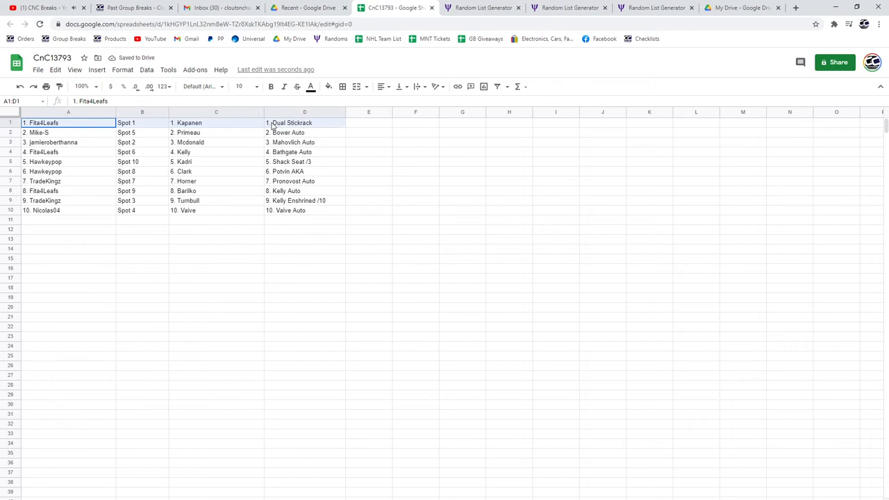
left_click(304, 132)
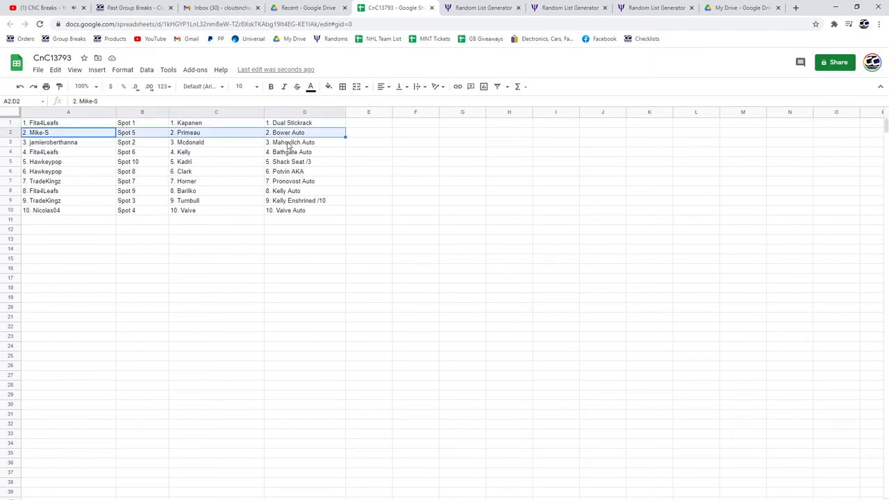
left_click(49, 142)
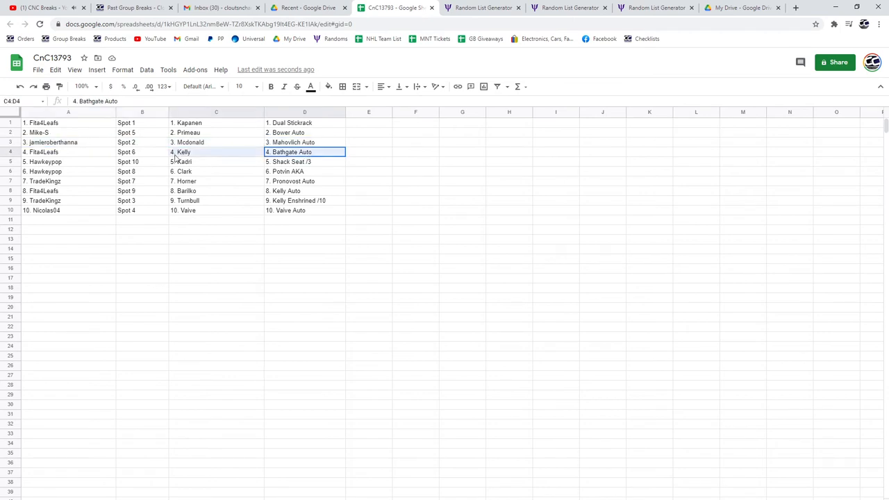
left_click(304, 161)
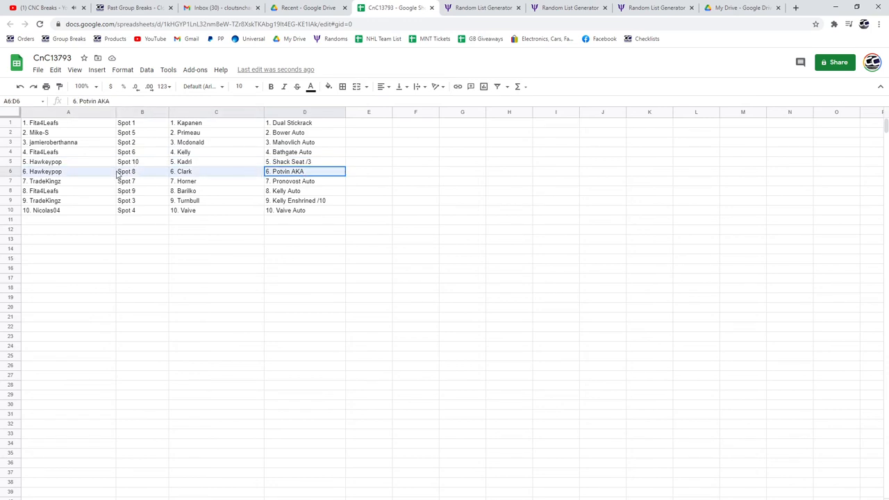
left_click(304, 181)
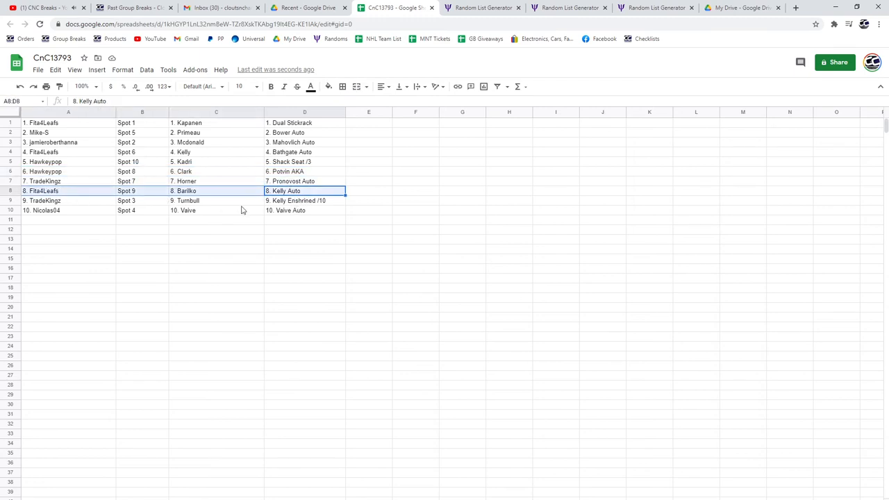
left_click(304, 200)
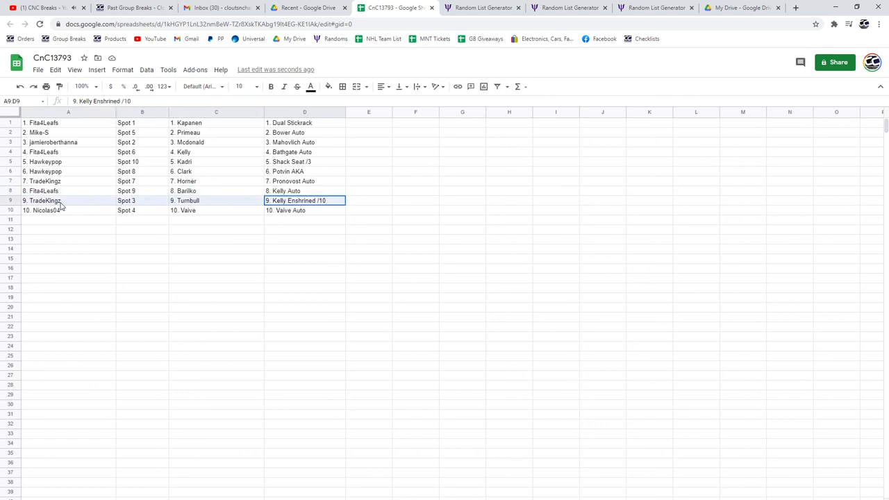
left_click(94, 211)
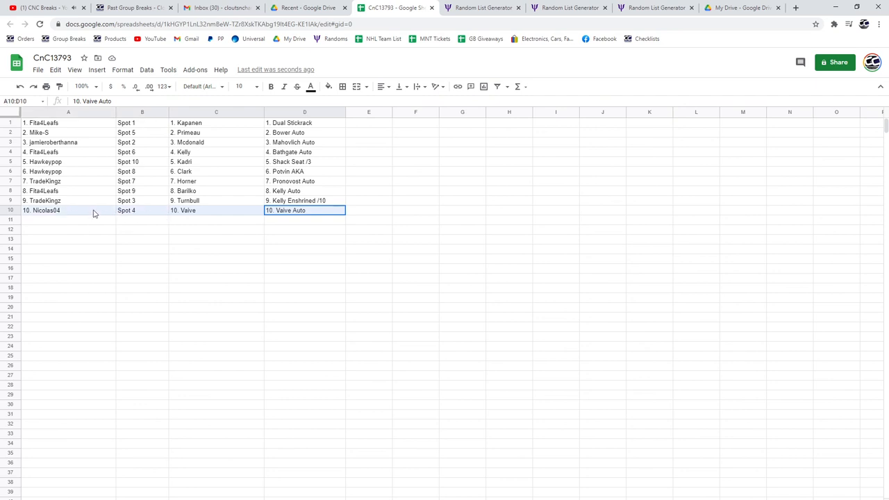